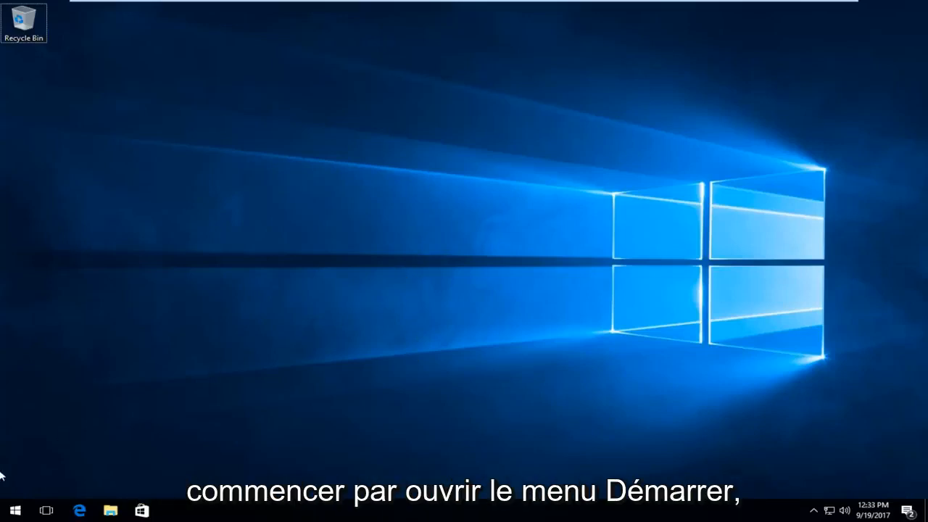
# Open the Start menu from the taskbar Start button
pyautogui.click(14, 507)
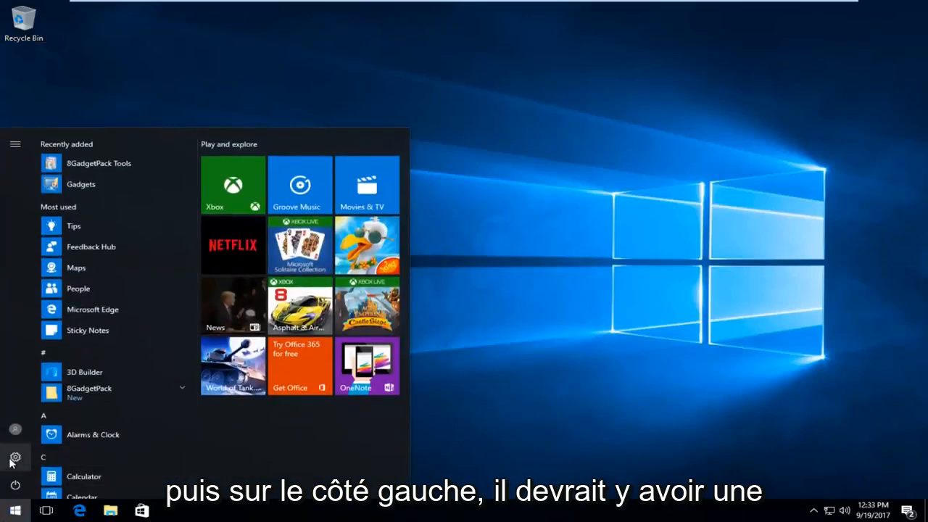
pyautogui.moveTo(15, 456)
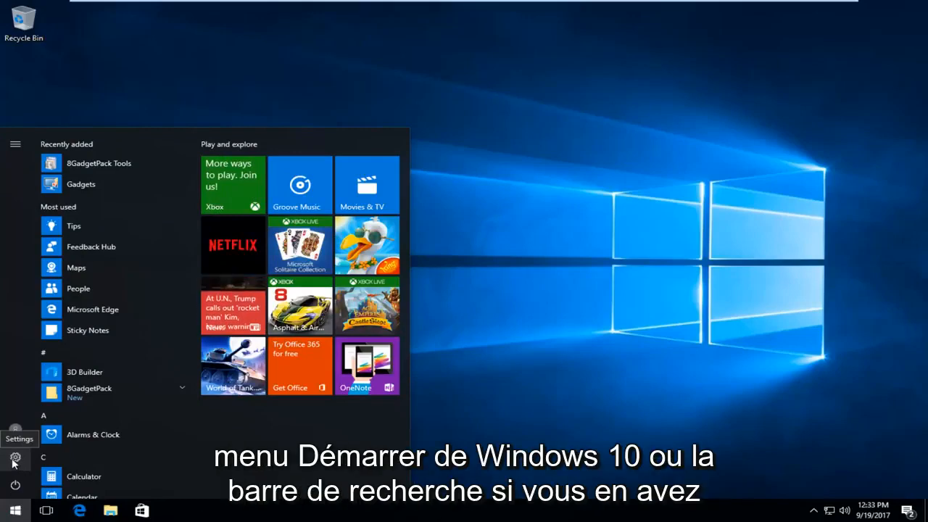
# Launch Windows Settings from the Start menu gear icon
pyautogui.click(16, 456)
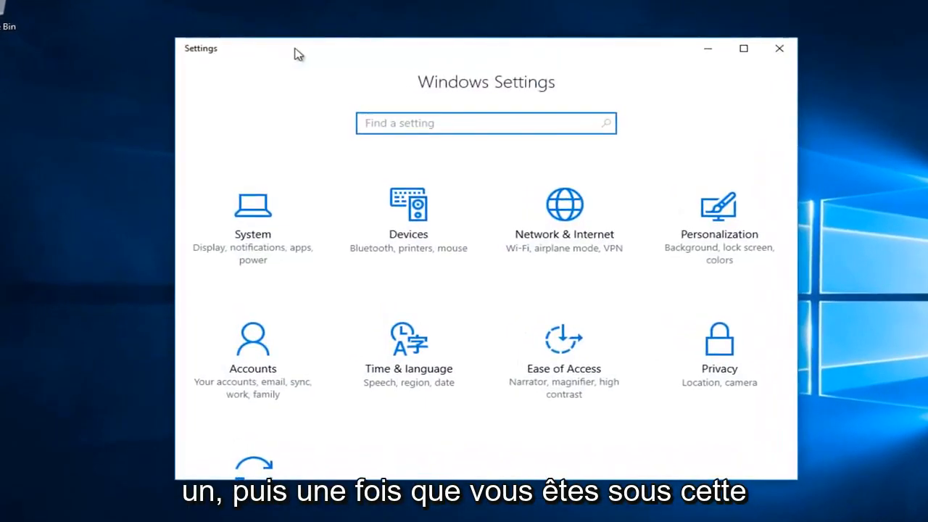
pyautogui.moveTo(516, 235)
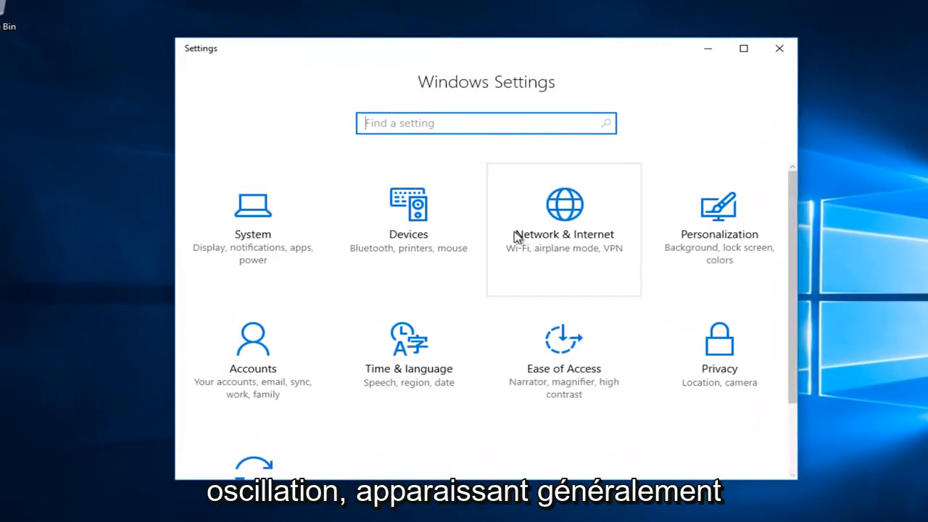
pyautogui.moveTo(496, 211)
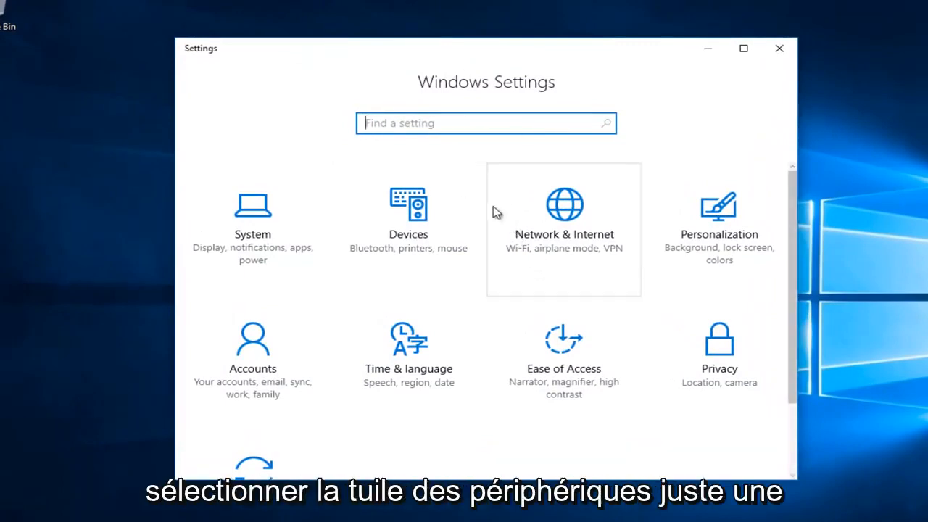
pyautogui.moveTo(384, 263)
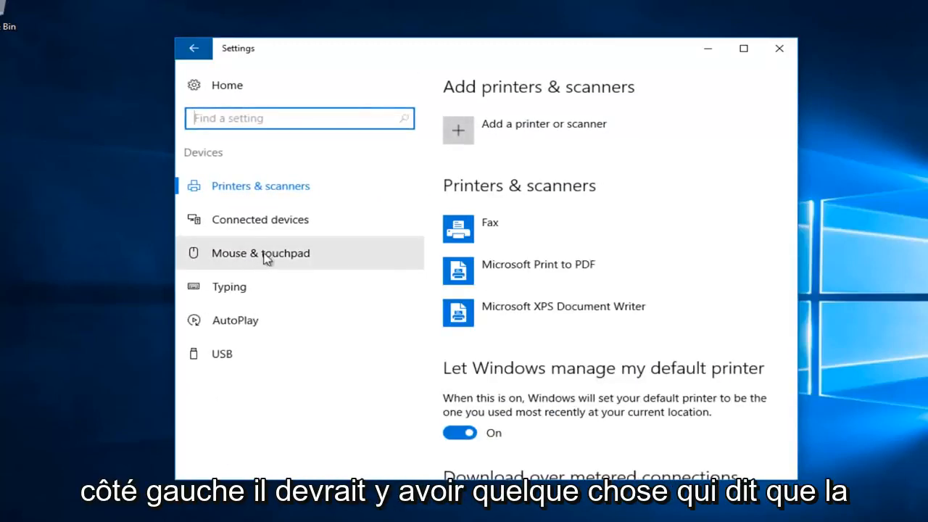
pyautogui.moveTo(245, 261)
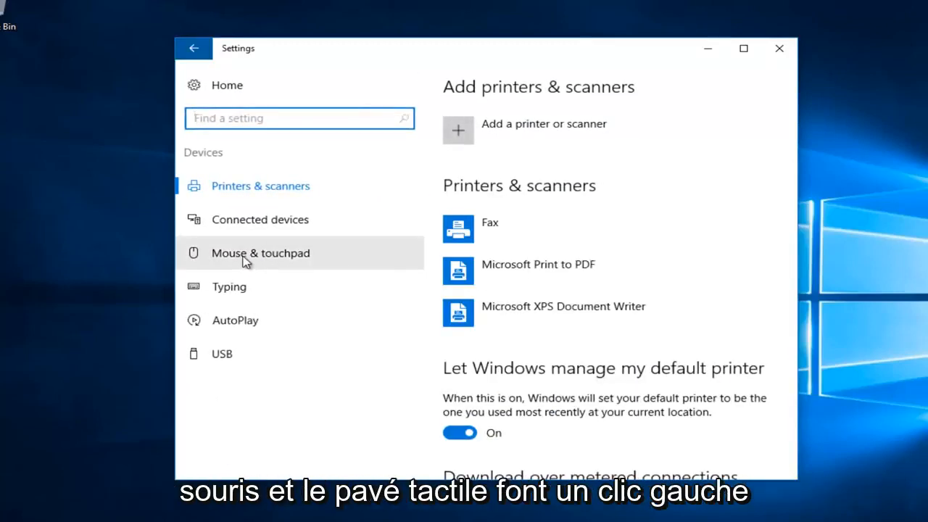
# Go to the Mouse & touchpad page under Devices
pyautogui.click(261, 254)
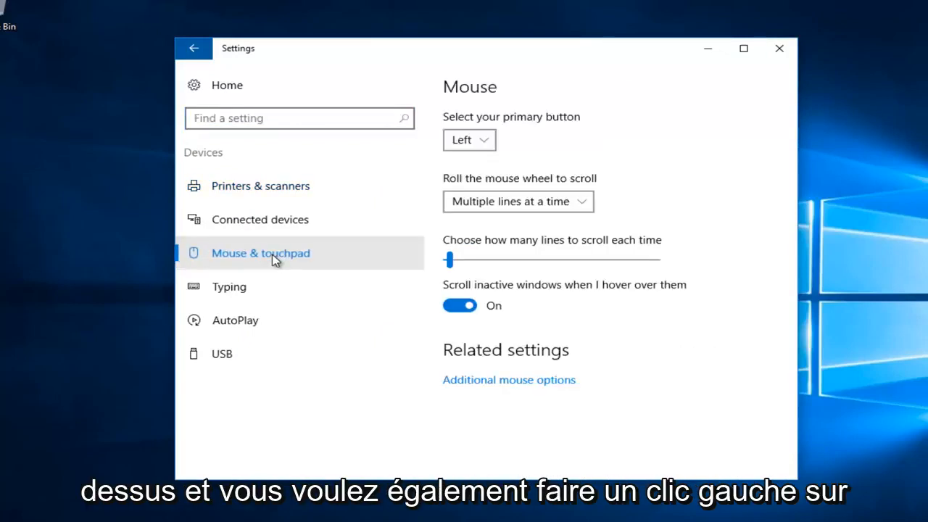
pyautogui.moveTo(492, 393)
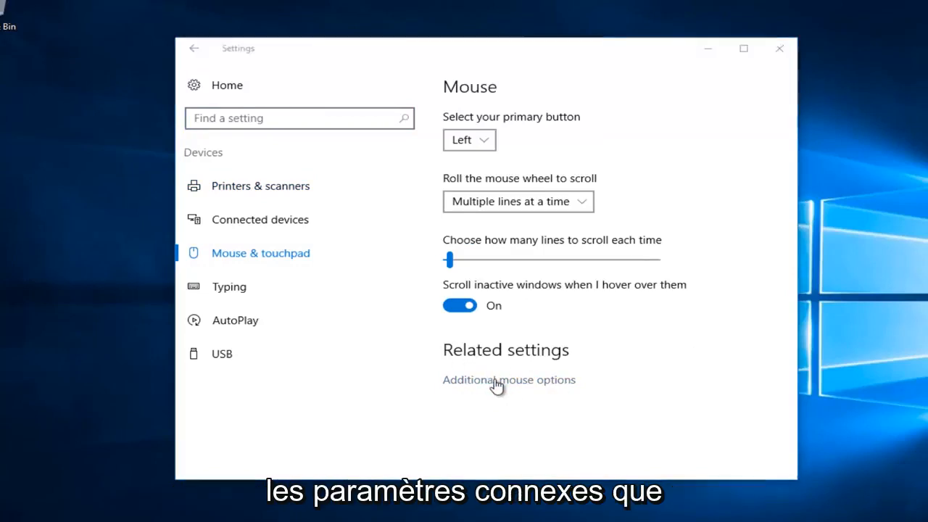
# In Mouse Properties Pointer Options, apply the change turning off Enhance pointer precision
pyautogui.click(509, 380)
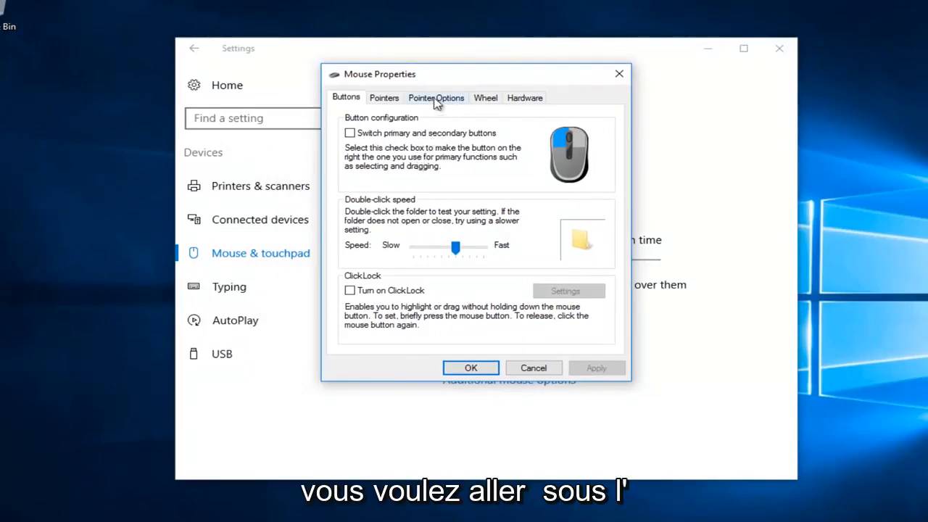
pyautogui.click(436, 97)
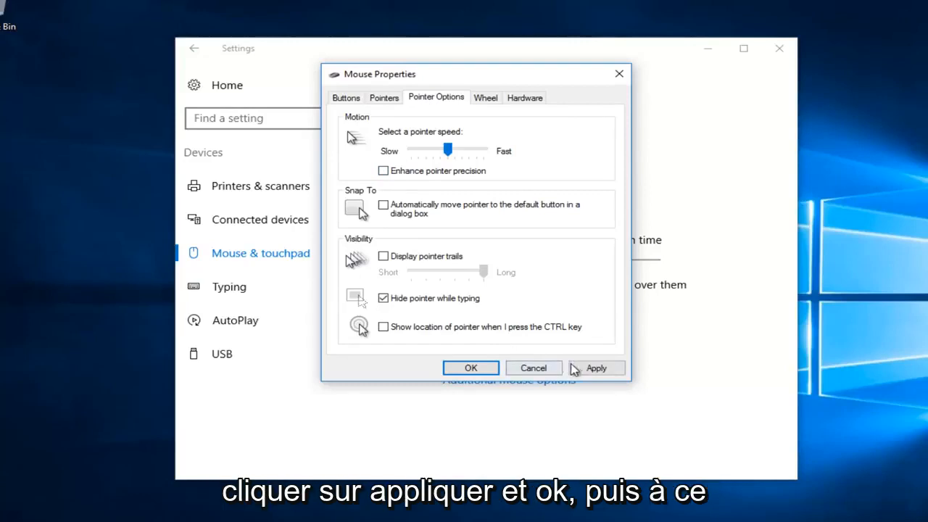
pyautogui.click(597, 368)
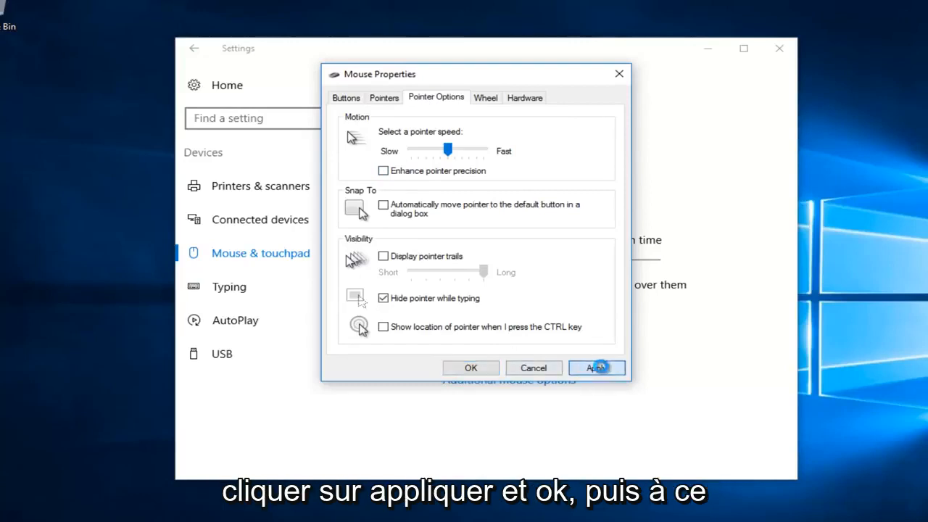